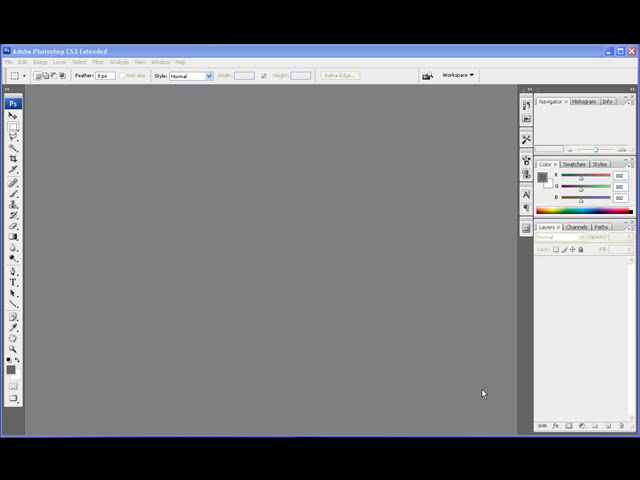
pyautogui.moveTo(128, 224)
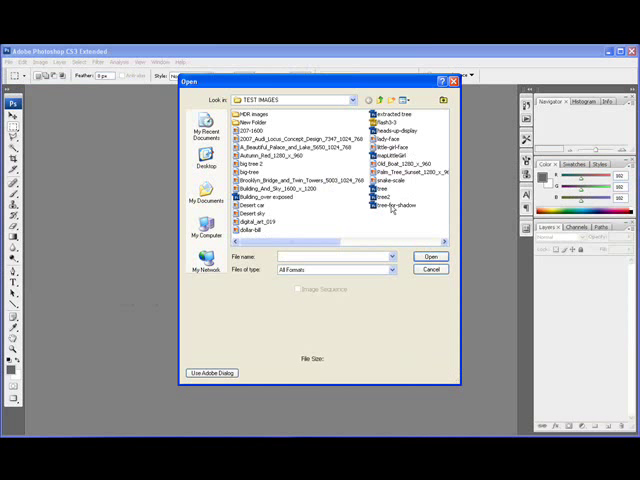
# Open the tree-for-shadow image of a tree on a transparent background.
pyautogui.click(392, 204)
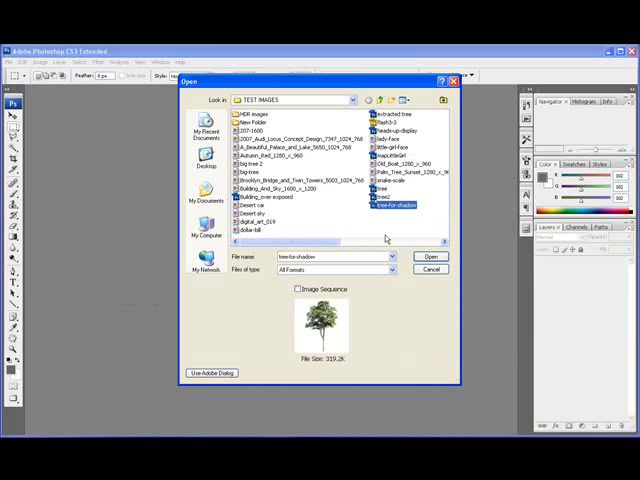
pyautogui.click(430, 268)
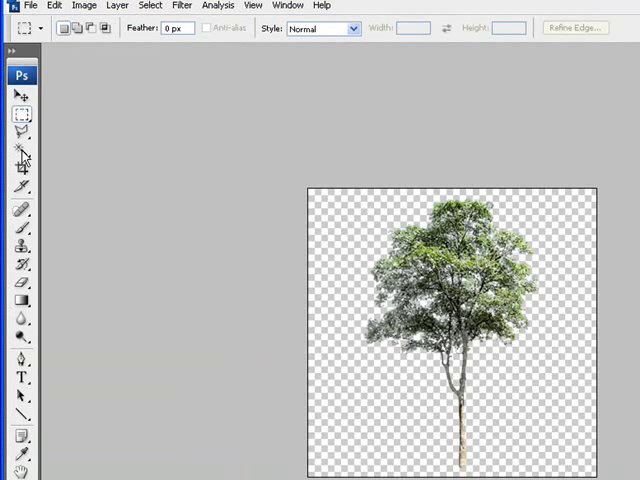
# Create a white-filled layer beneath the tree layer and rename it 'white'.
pyautogui.click(20, 96)
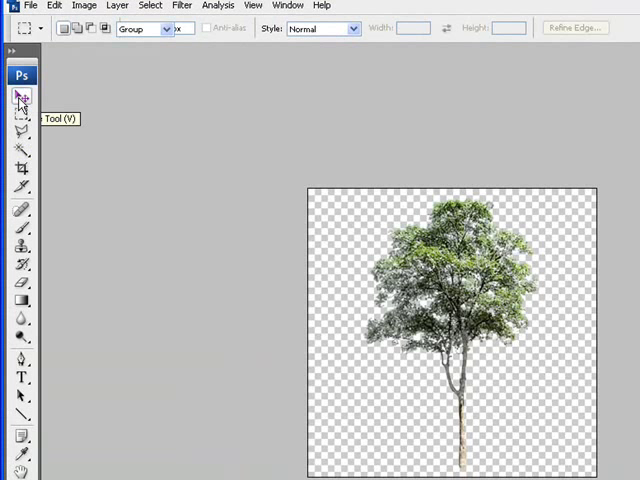
pyautogui.click(20, 96)
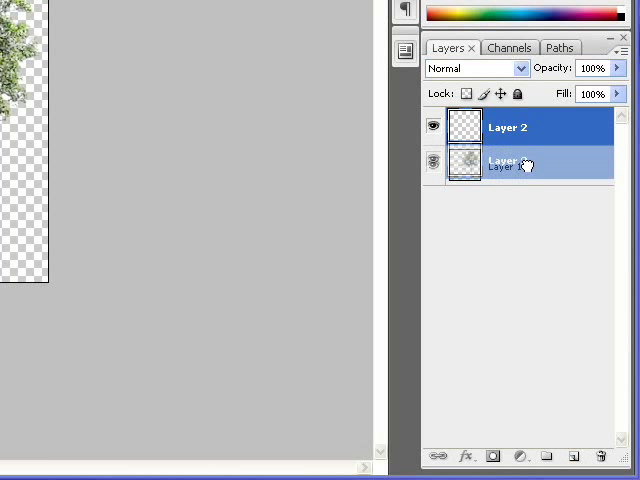
pyautogui.doubleClick(510, 164)
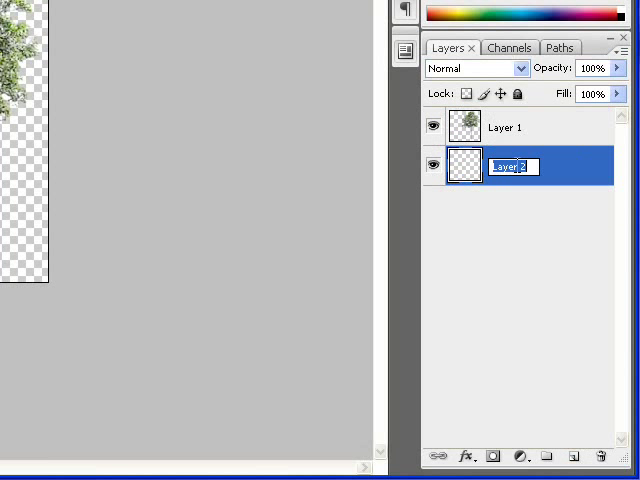
pyautogui.write('white')
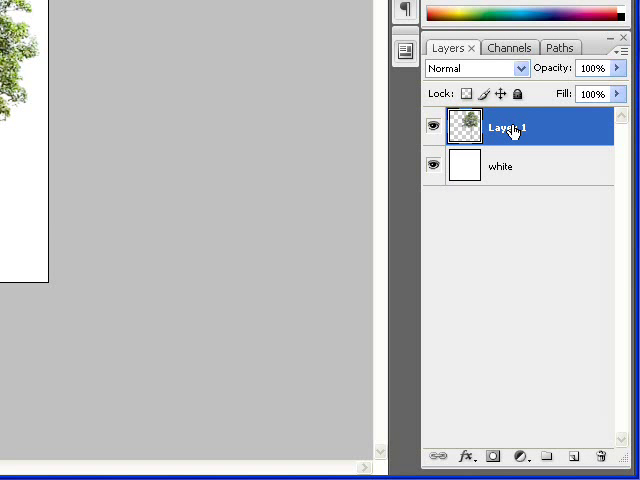
# Duplicate the tree layer as a copy named 'tree shadow'.
pyautogui.rightClick(504, 128)
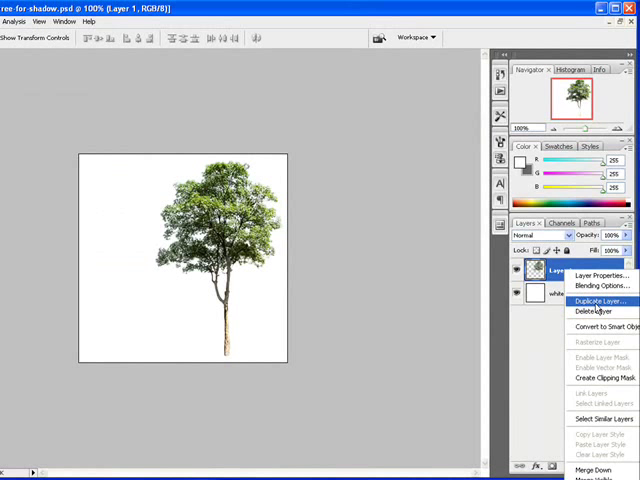
pyautogui.click(596, 300)
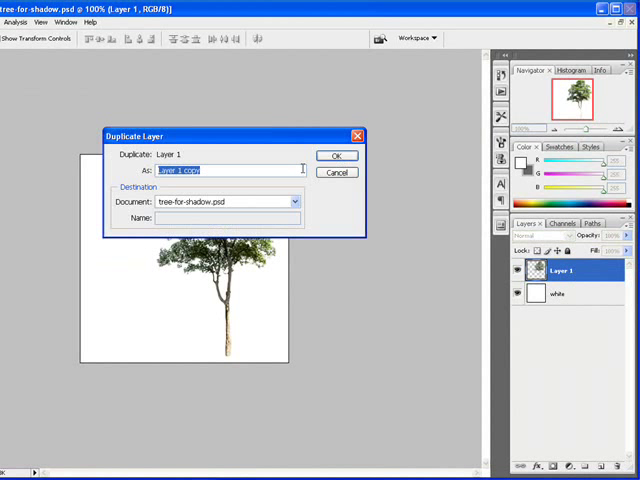
pyautogui.write('tree shado')
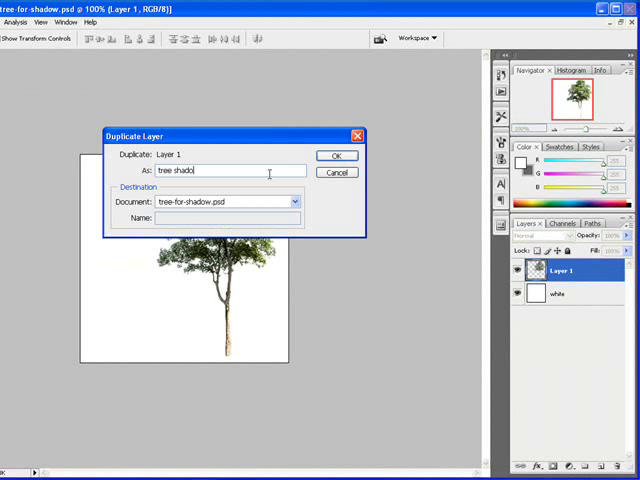
pyautogui.click(336, 156)
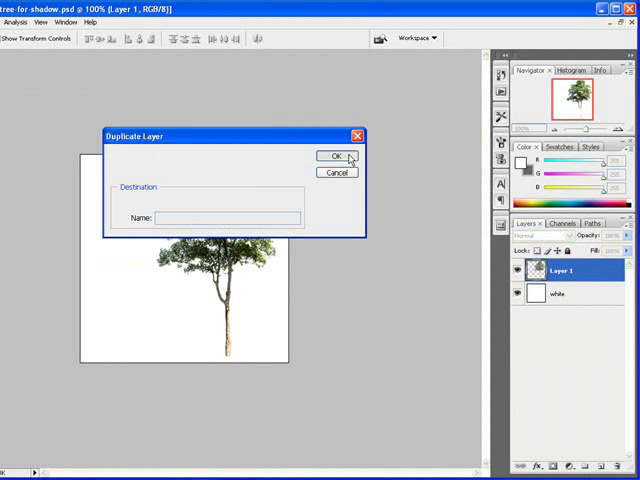
# Rename the top layer 'main tree' and select the tree shadow layer for editing.
pyautogui.click(338, 156)
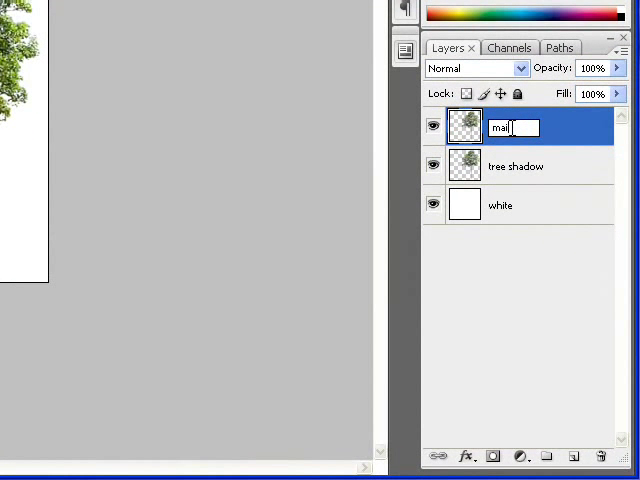
pyautogui.write('main tree')
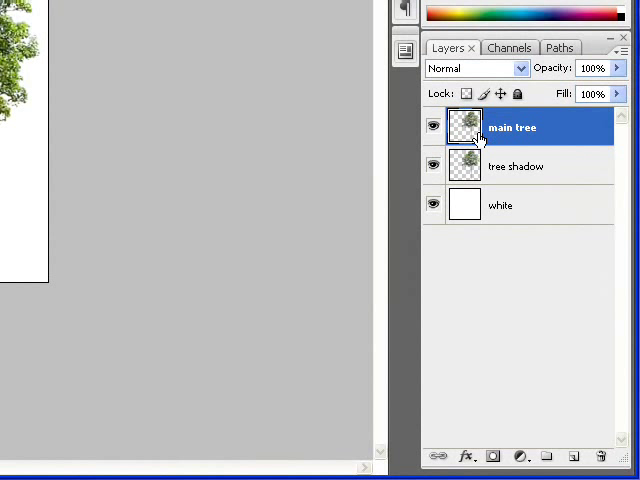
pyautogui.click(516, 166)
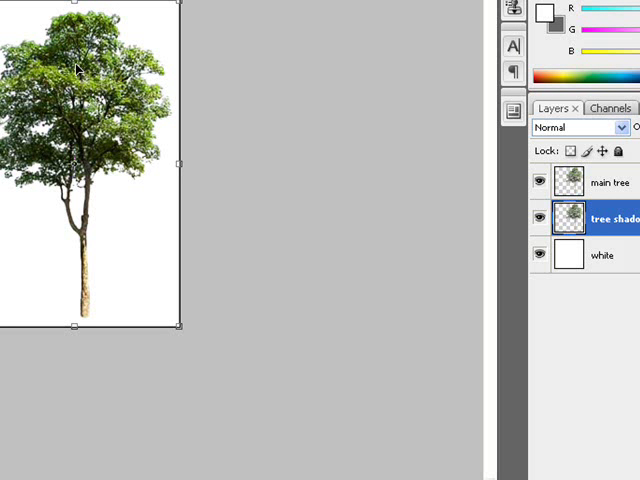
# Skew the tree shadow layer flat to the left so it lies along the ground.
pyautogui.rightClick(78, 70)
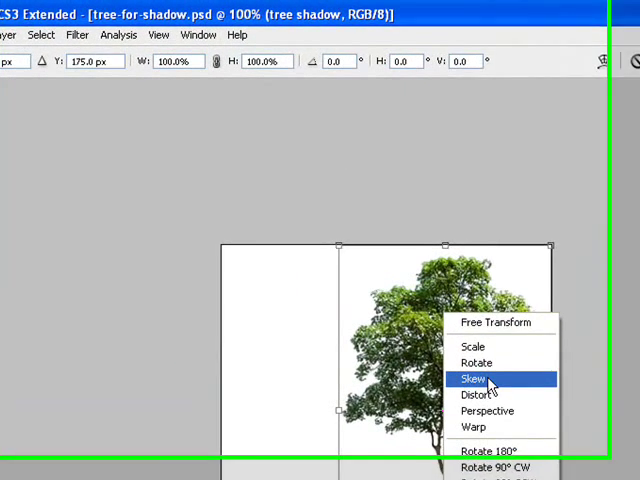
pyautogui.click(474, 380)
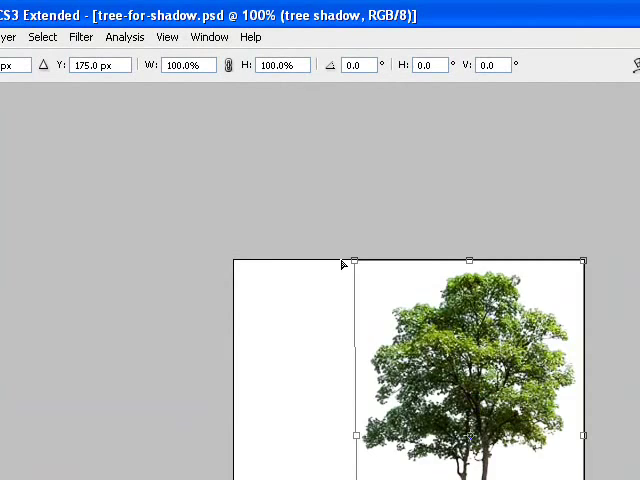
pyautogui.moveTo(344, 262); pyautogui.dragTo(128, 258)
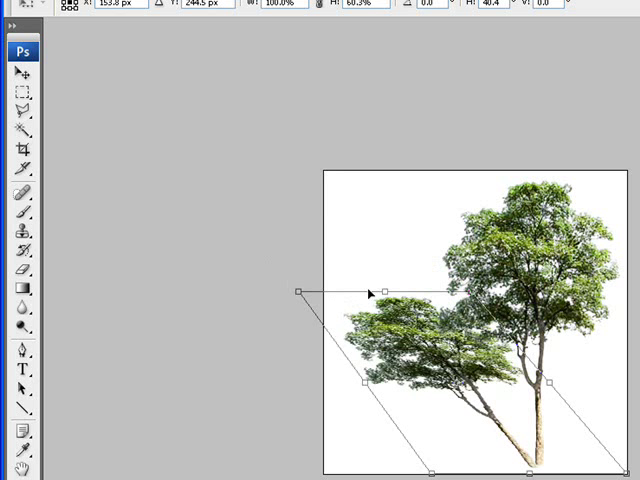
pyautogui.rightClick(448, 324)
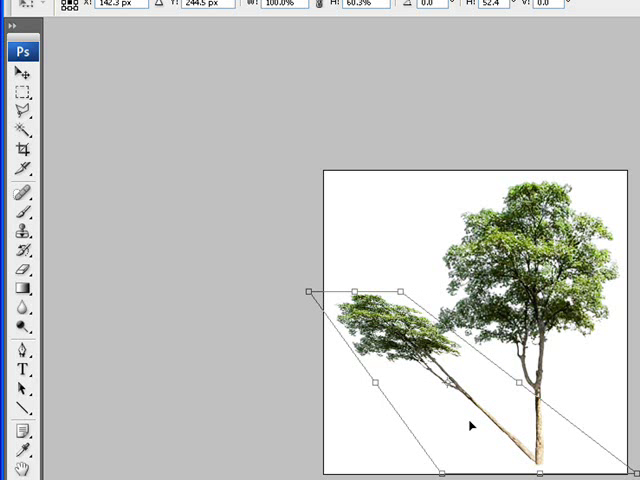
pyautogui.moveTo(520, 448)
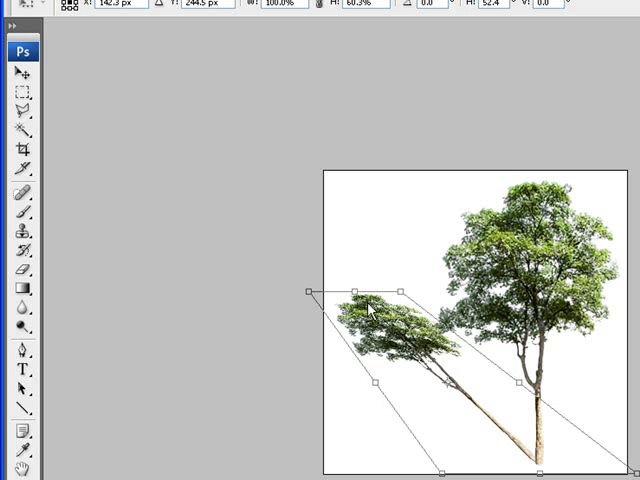
pyautogui.moveTo(412, 342)
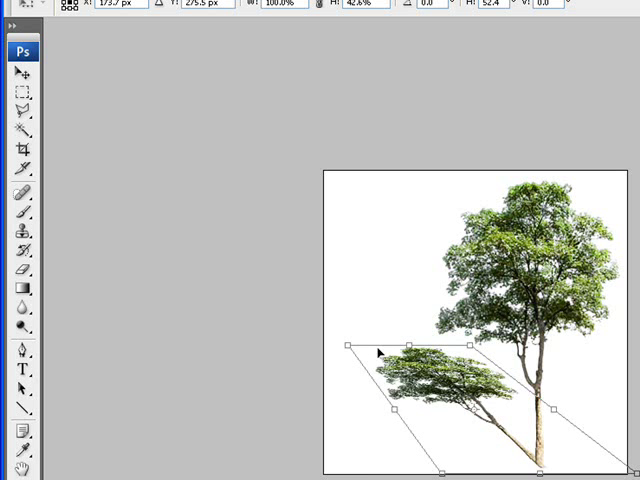
pyautogui.moveTo(428, 404)
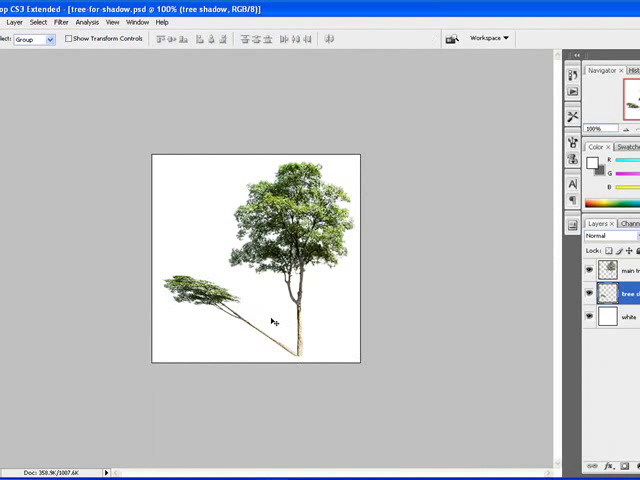
pyautogui.moveTo(304, 356)
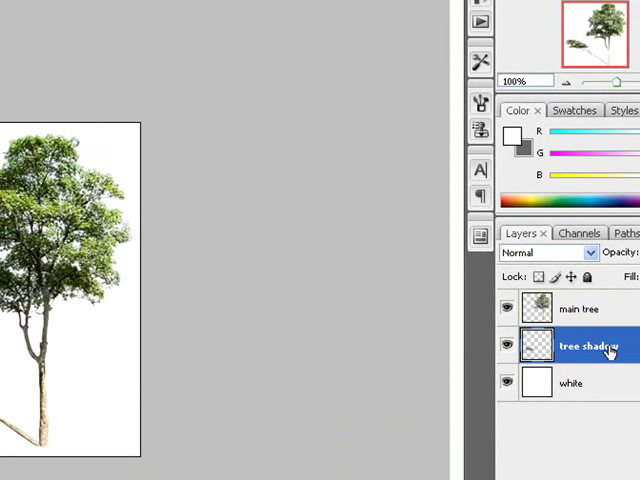
pyautogui.moveTo(536, 344)
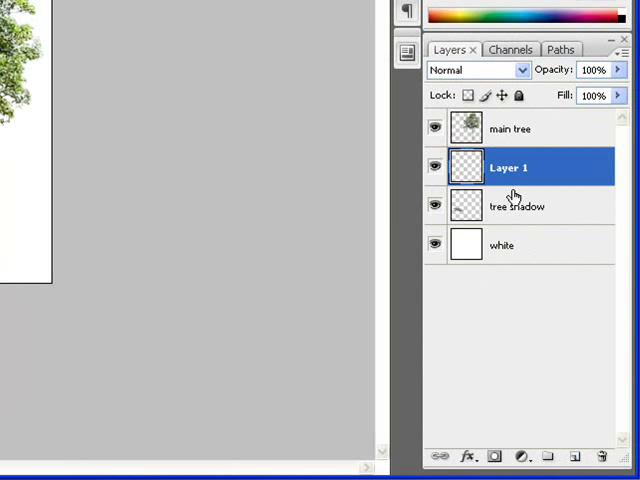
# Rename the new empty layer 'shadow'.
pyautogui.doubleClick(508, 168)
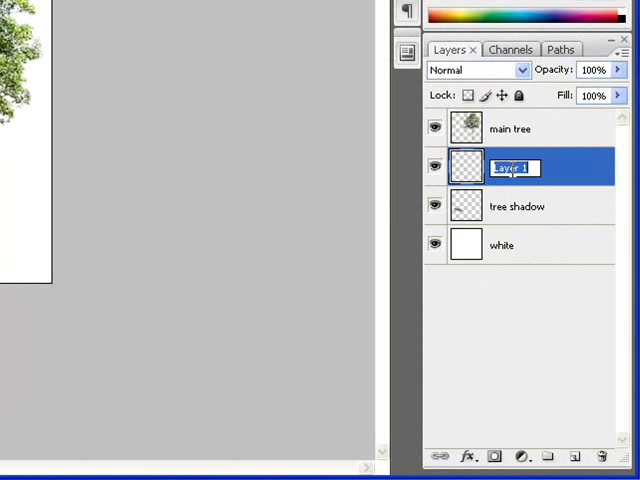
pyautogui.write('shadow')
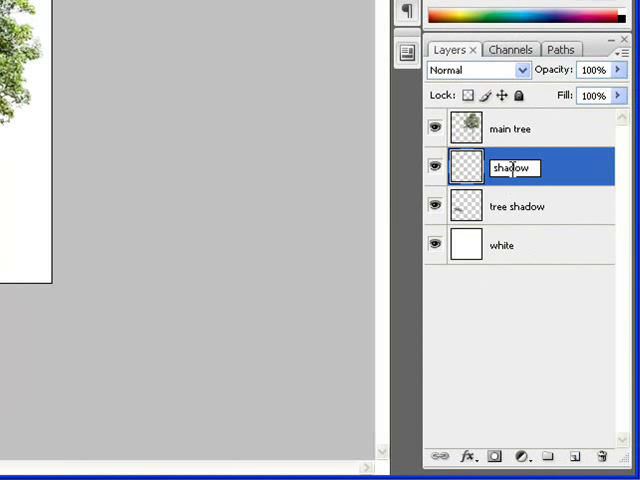
pyautogui.press('Return')
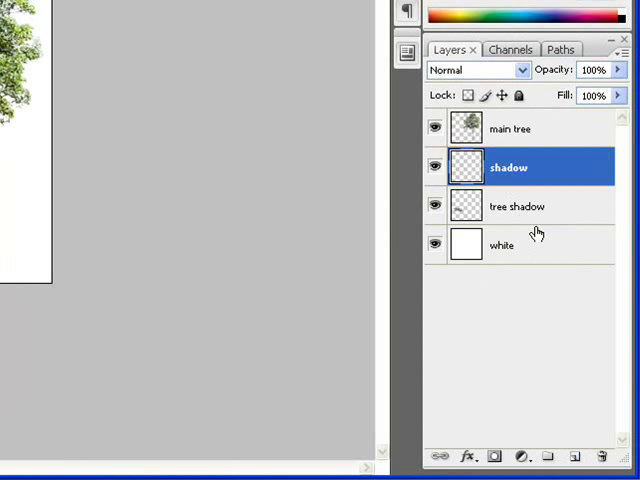
pyautogui.moveTo(502, 168)
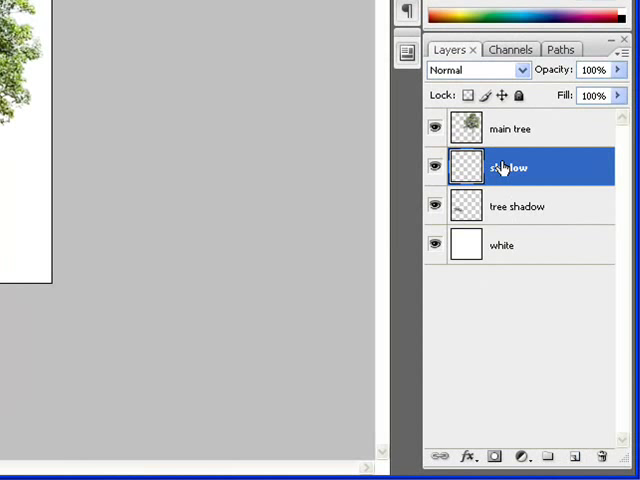
pyautogui.moveTo(476, 222)
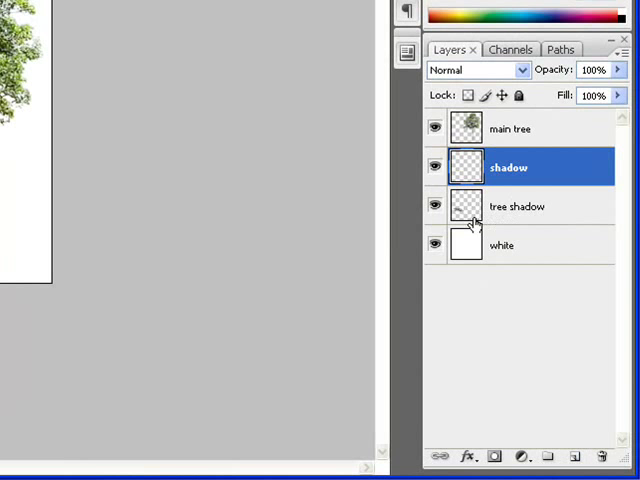
# Load the tree shadow outline as a selection and hide the tree shadow layer.
pyautogui.click(434, 208)
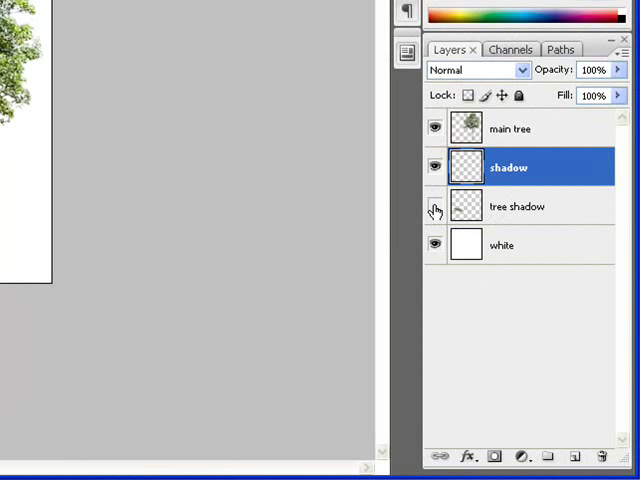
pyautogui.click(436, 206)
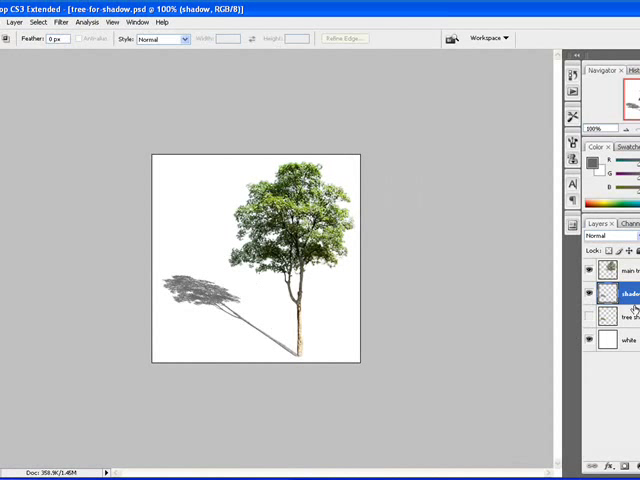
pyautogui.moveTo(518, 280)
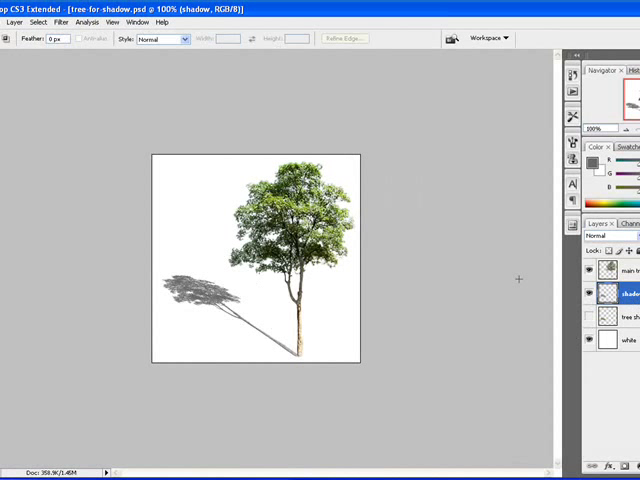
# Apply a Gaussian Blur to the gray shadow layer to soften its edges.
pyautogui.click(220, 36)
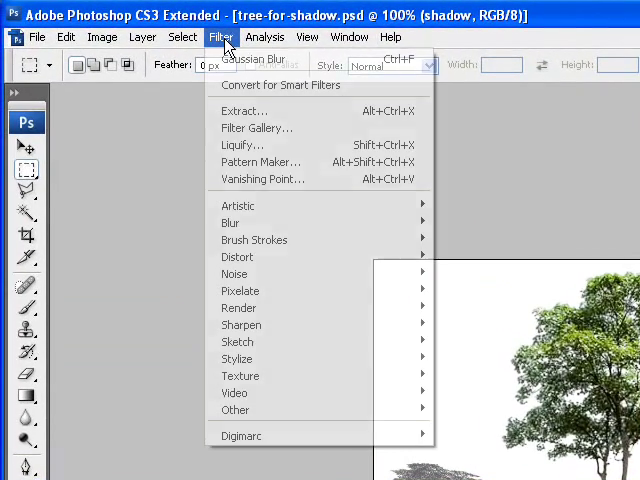
pyautogui.click(232, 224)
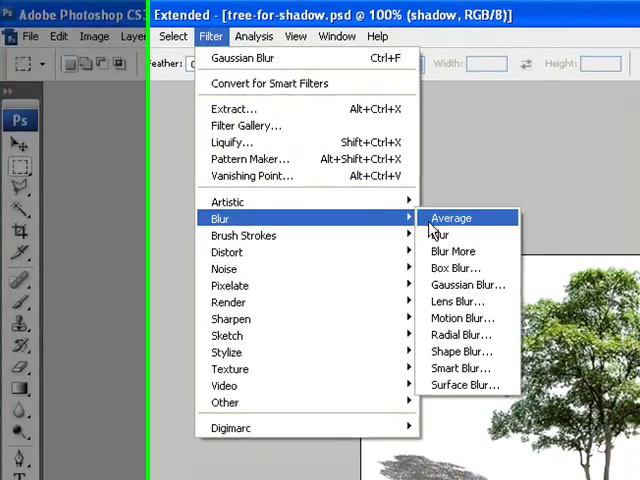
pyautogui.click(468, 284)
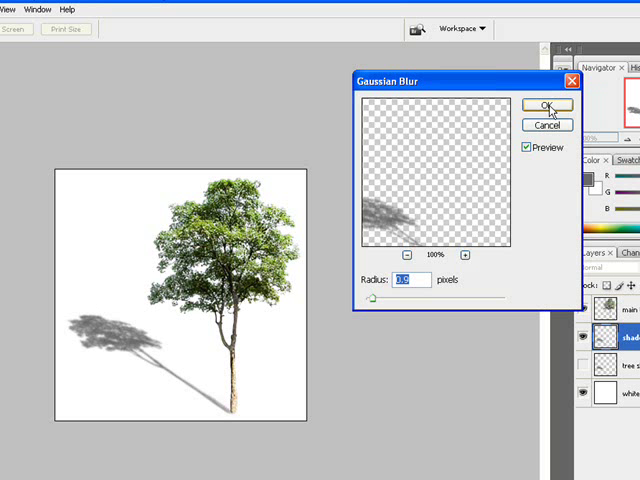
pyautogui.click(534, 106)
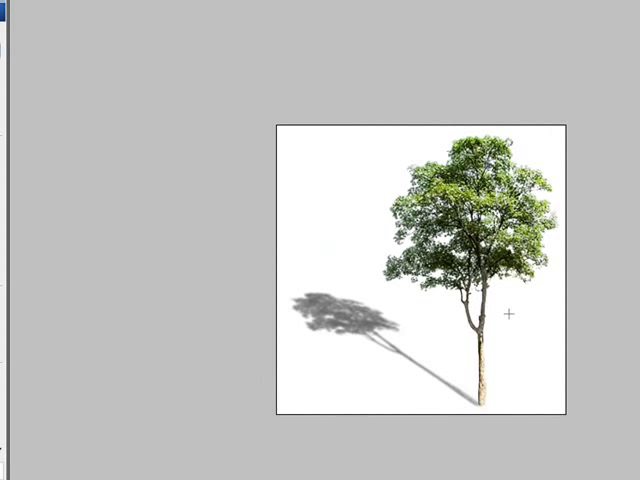
pyautogui.moveTo(578, 248)
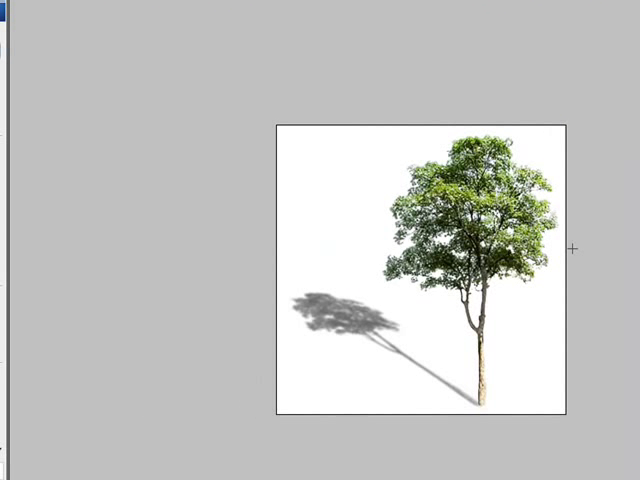